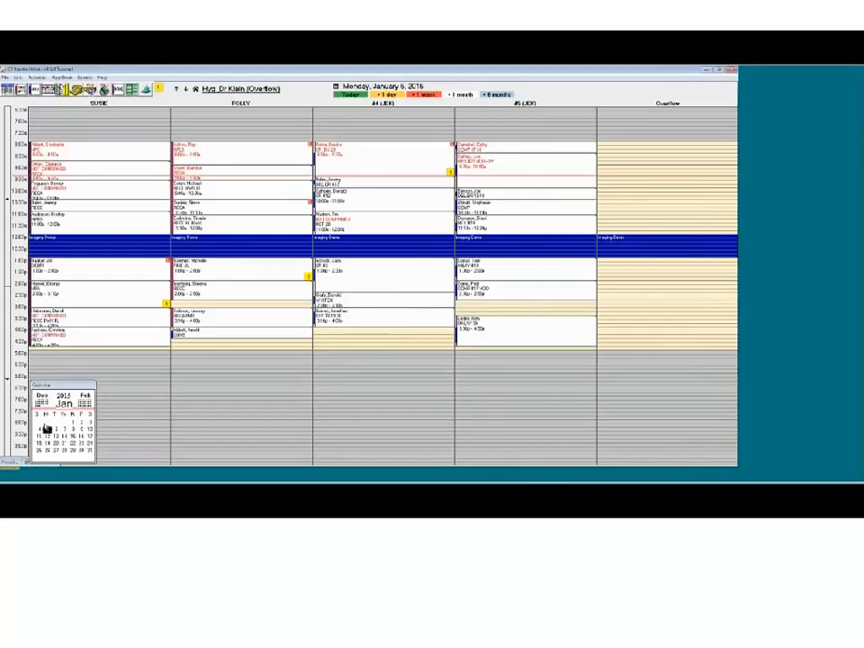
Step: Show Monday, January 12 in the appointment book with its colored schedule blocks
left_click(46, 432)
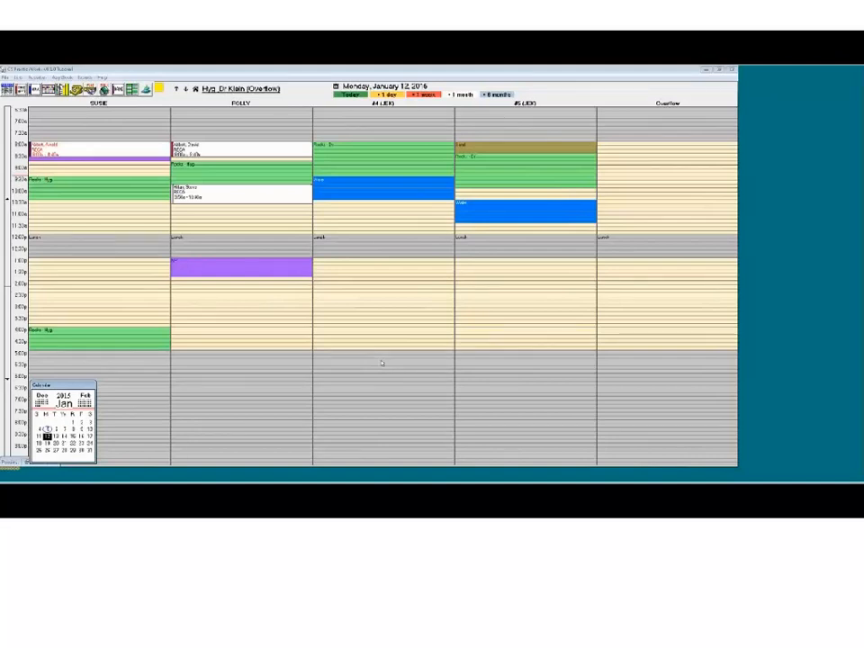
mouse_move(706, 198)
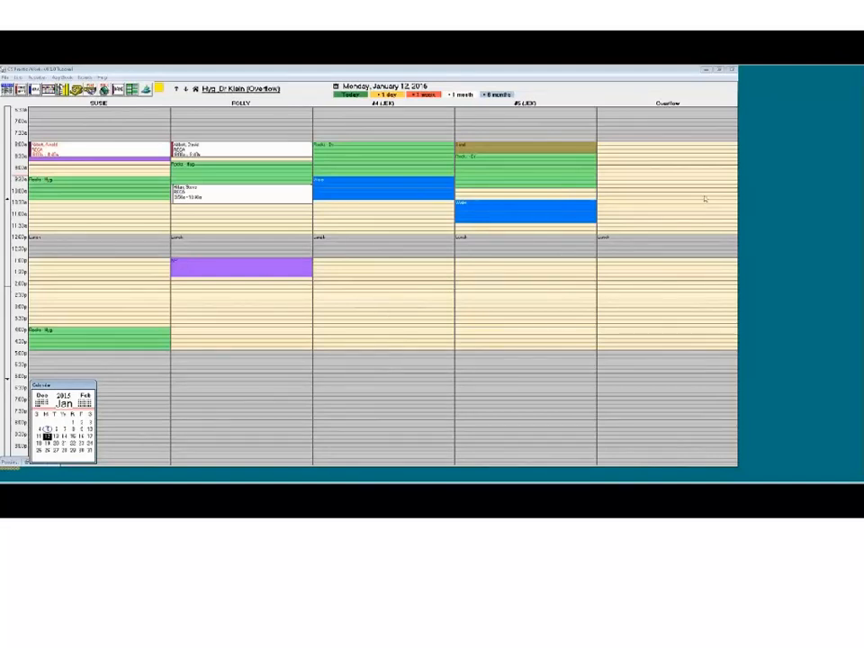
mouse_move(681, 320)
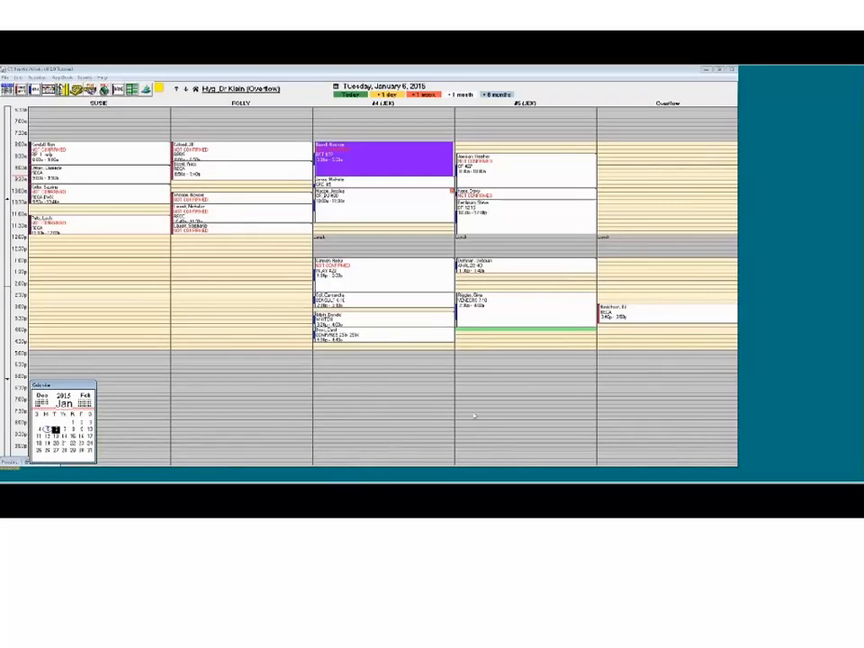
mouse_move(651, 320)
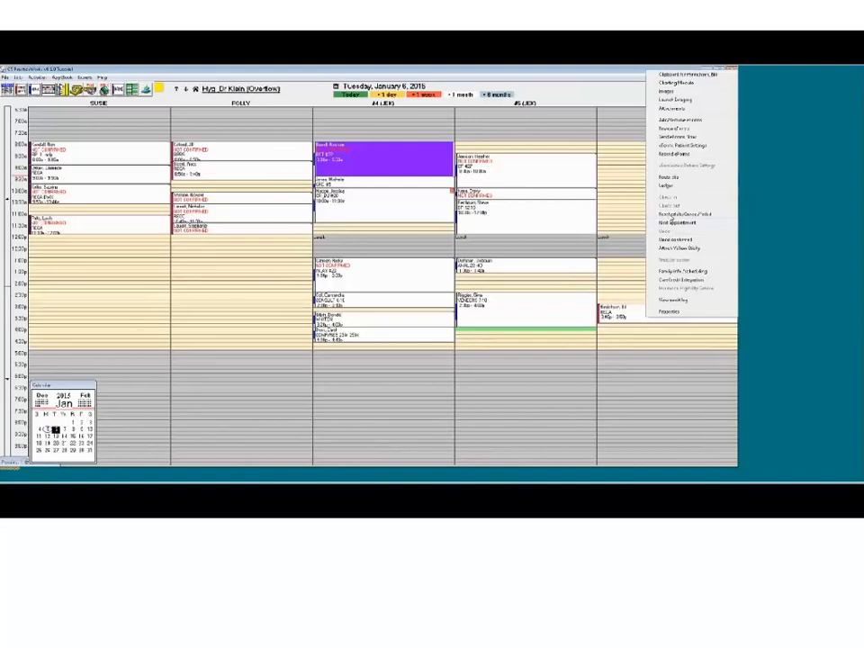
left_click(686, 216)
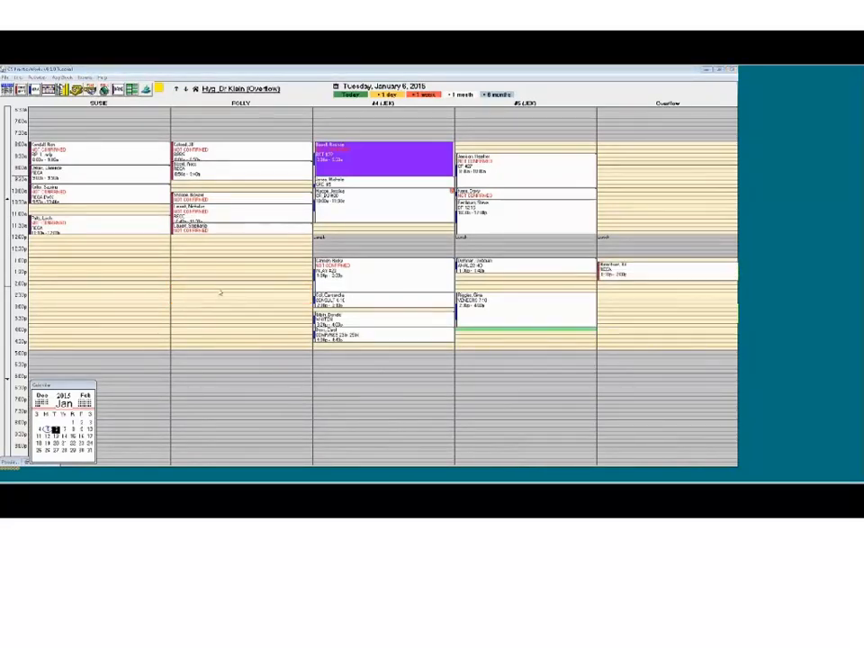
mouse_move(234, 331)
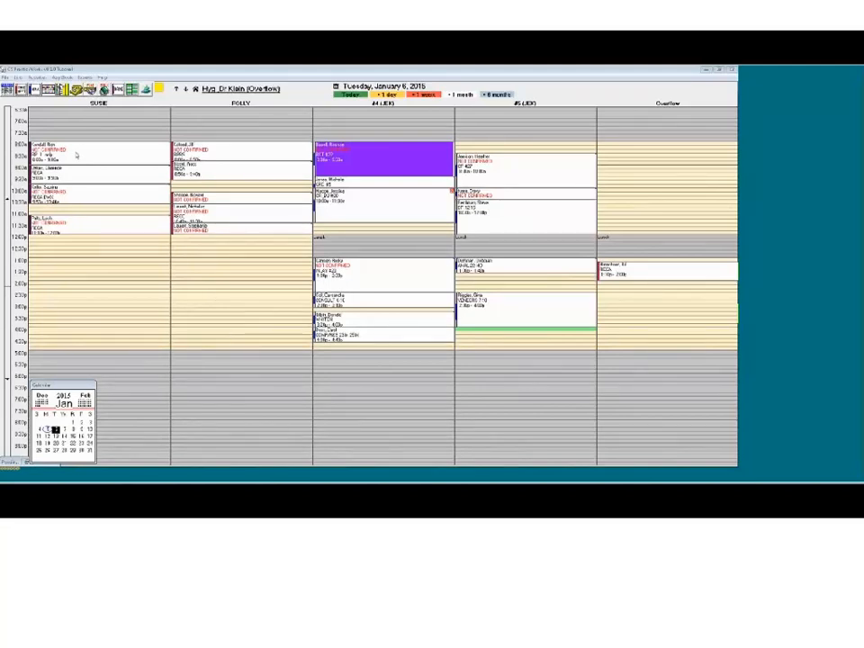
Step: Bring up the setup list of schedule block types over the appointment book
left_click(22, 75)
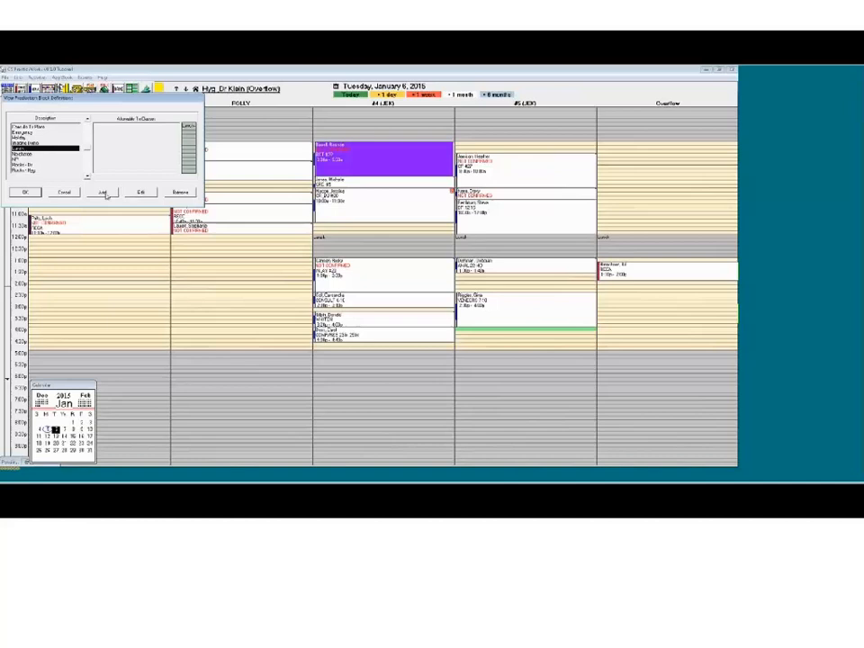
Step: Add a new block type with the description 'High Production'
left_click(103, 191)
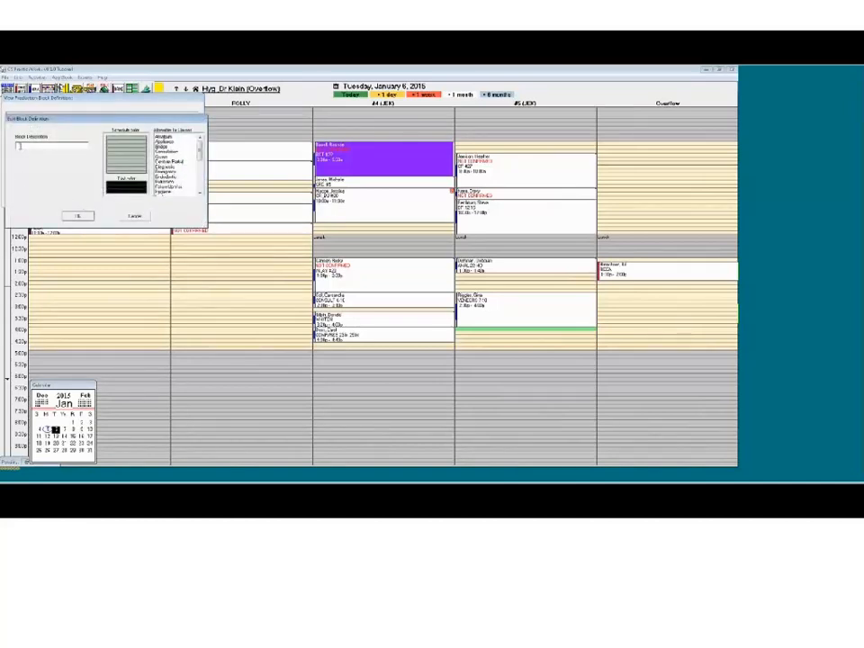
type("FightProduction")
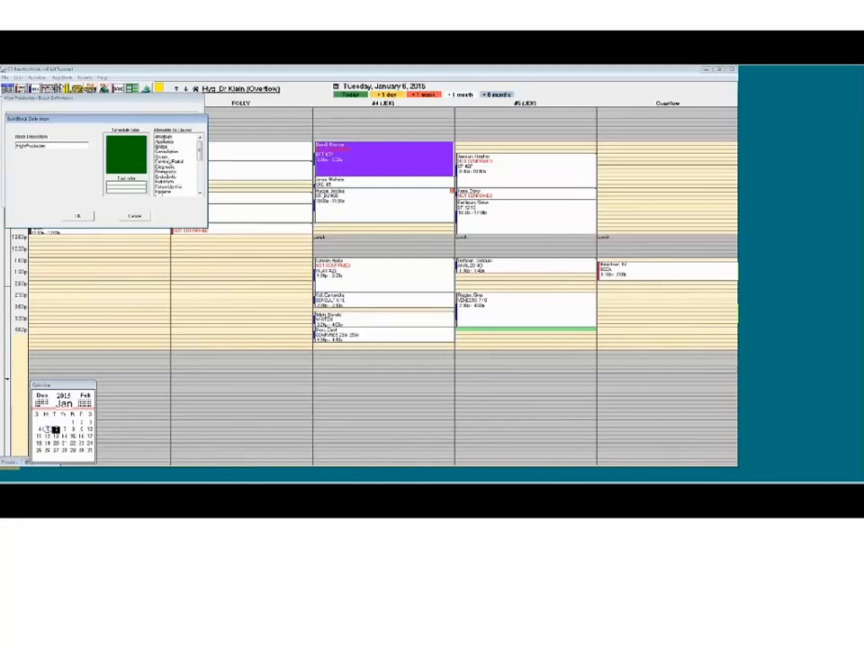
mouse_move(177, 206)
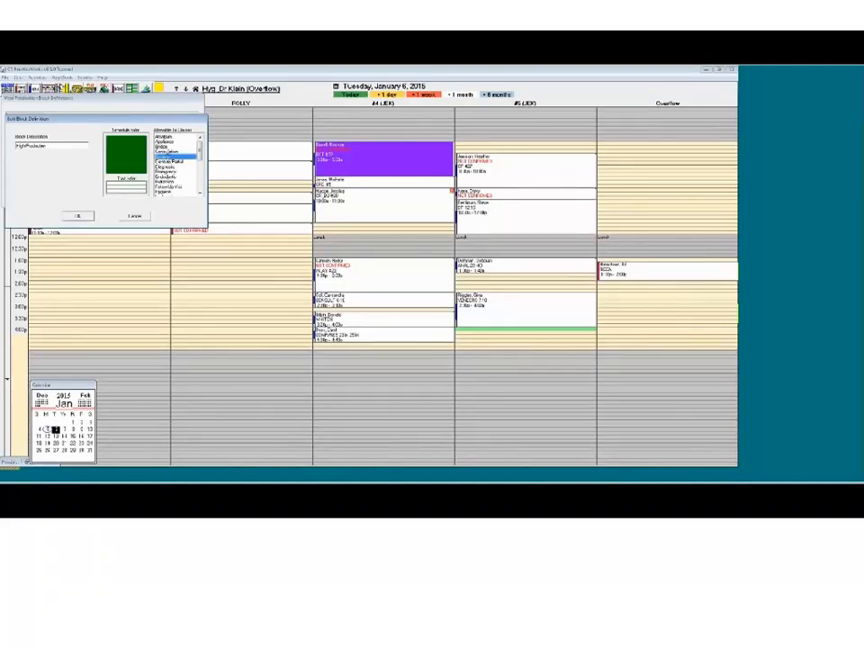
left_click(171, 151)
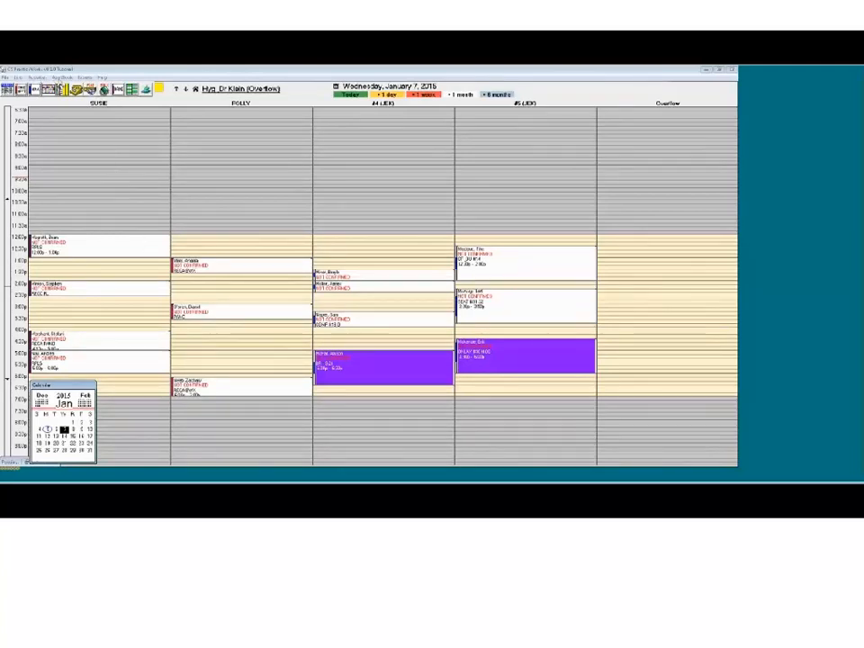
Step: Show Wednesday, January 7 in the appointment book
left_click(62, 75)
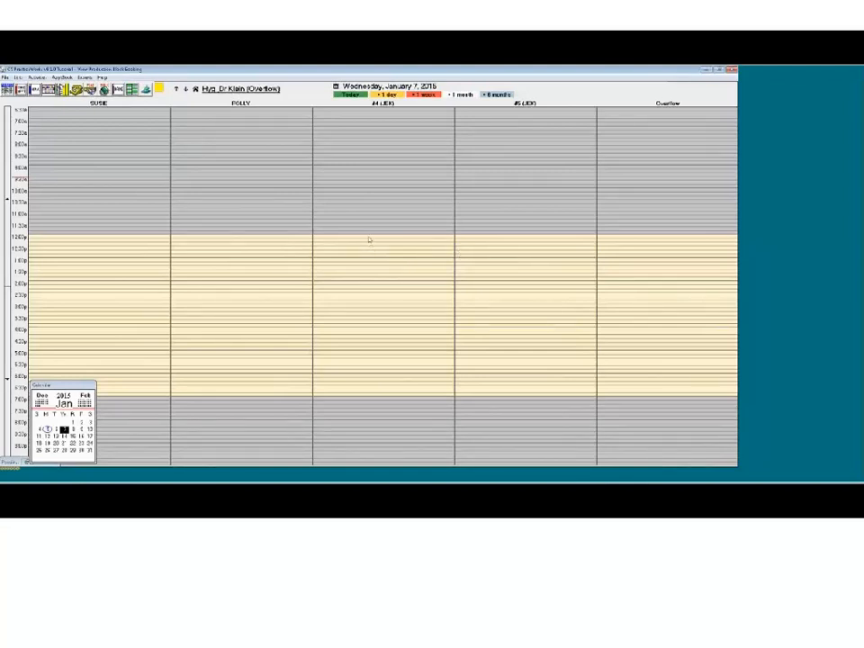
Step: Bring up the schedule block types list over Wednesday, January 7
left_click(381, 249)
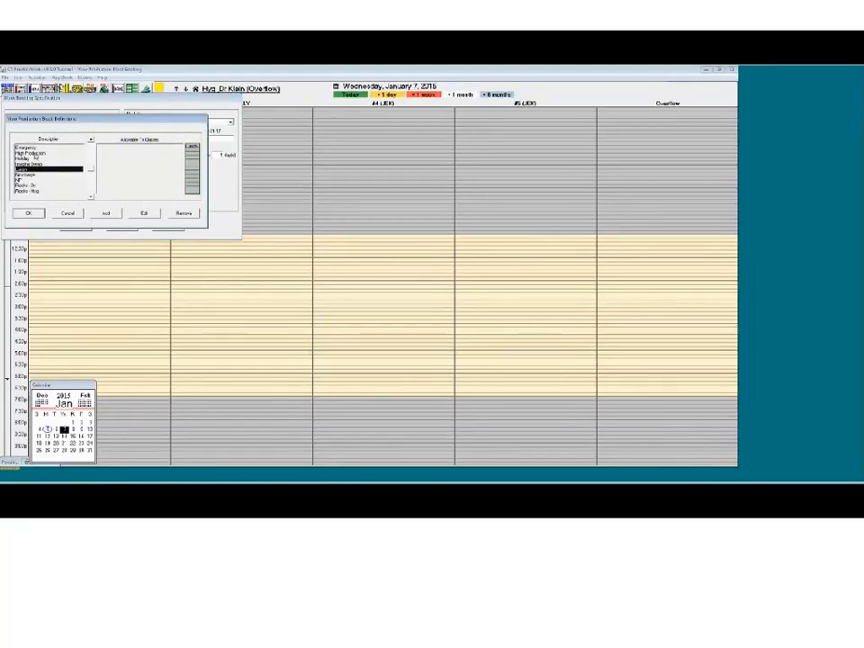
Step: Select the High Production block type and start its date and repeat settings
left_click(45, 153)
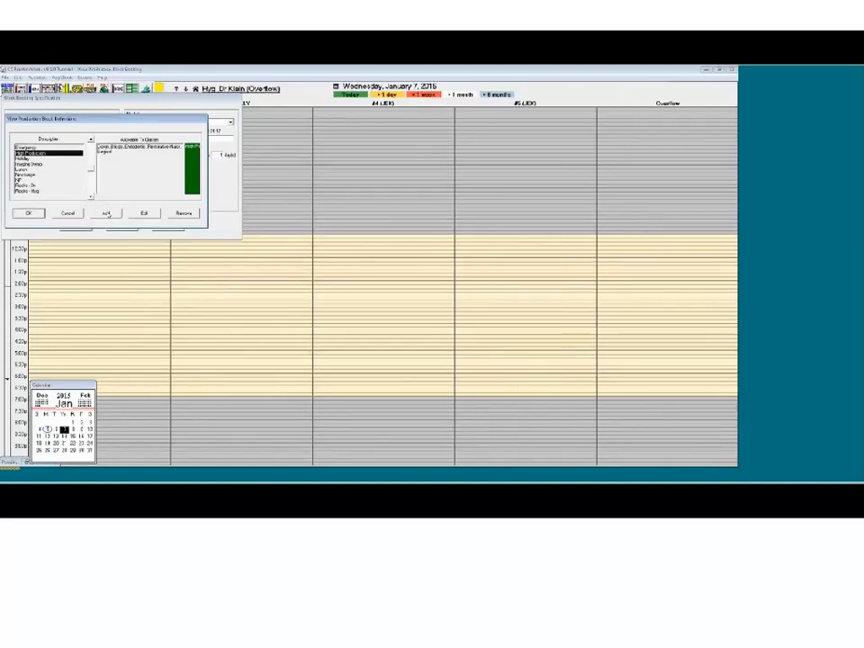
left_click(104, 212)
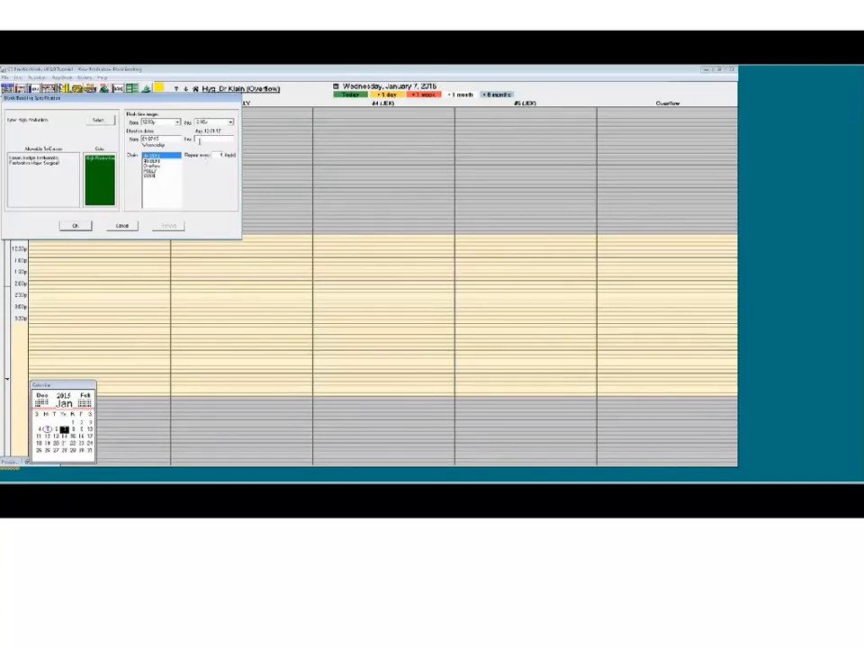
Step: Set the block's end date in March, repeating weekly on Wednesday, and place it on the schedule
left_click(98, 118)
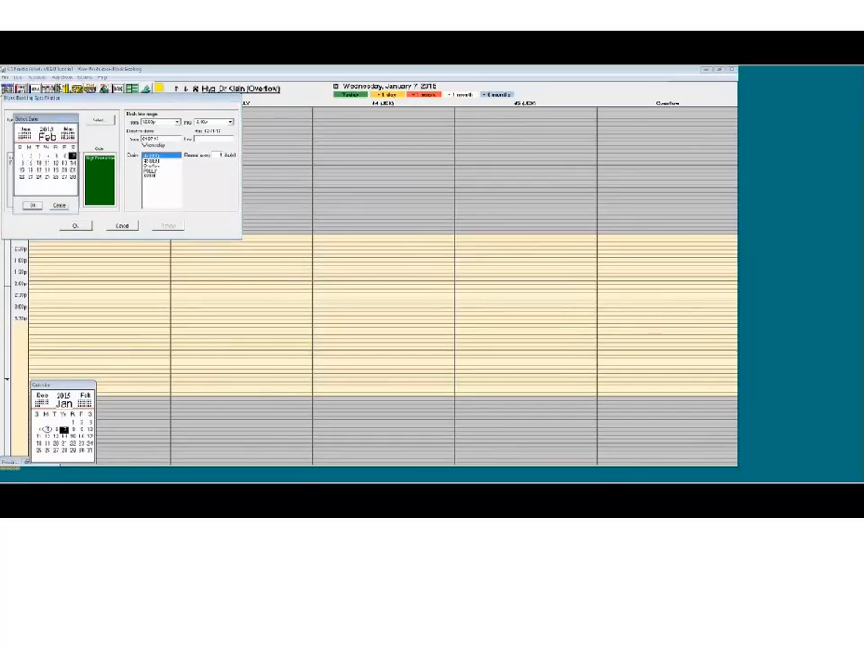
left_click(76, 126)
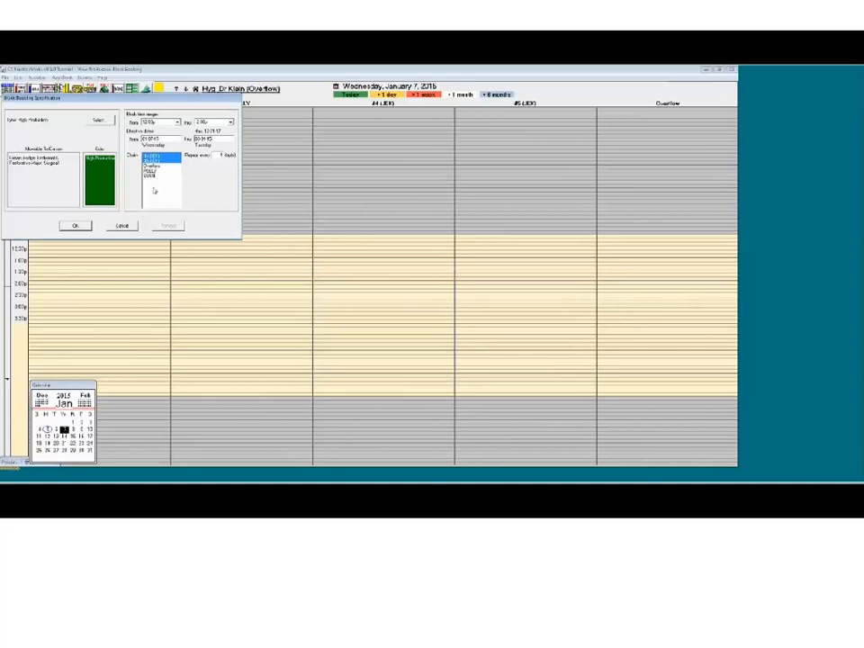
mouse_move(215, 164)
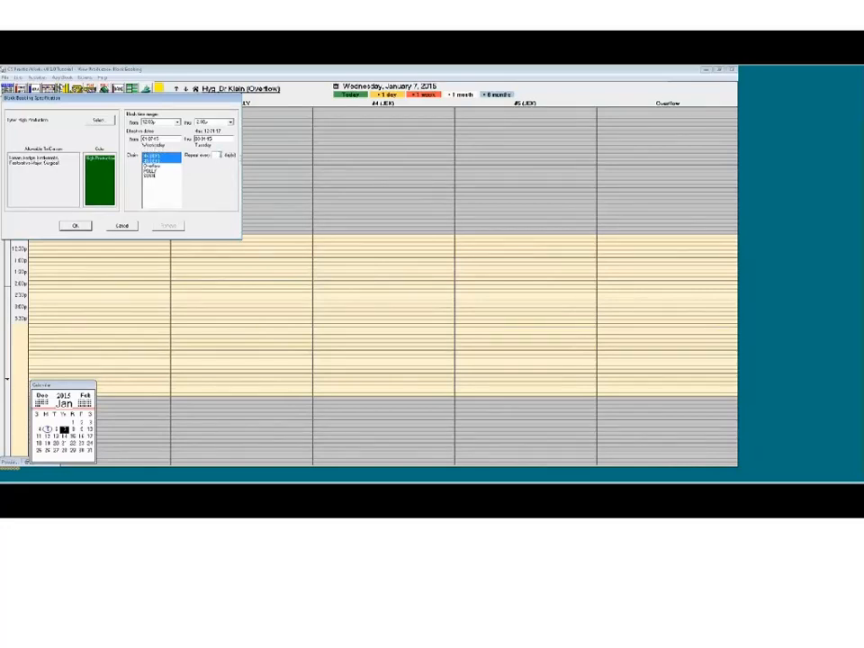
mouse_move(225, 195)
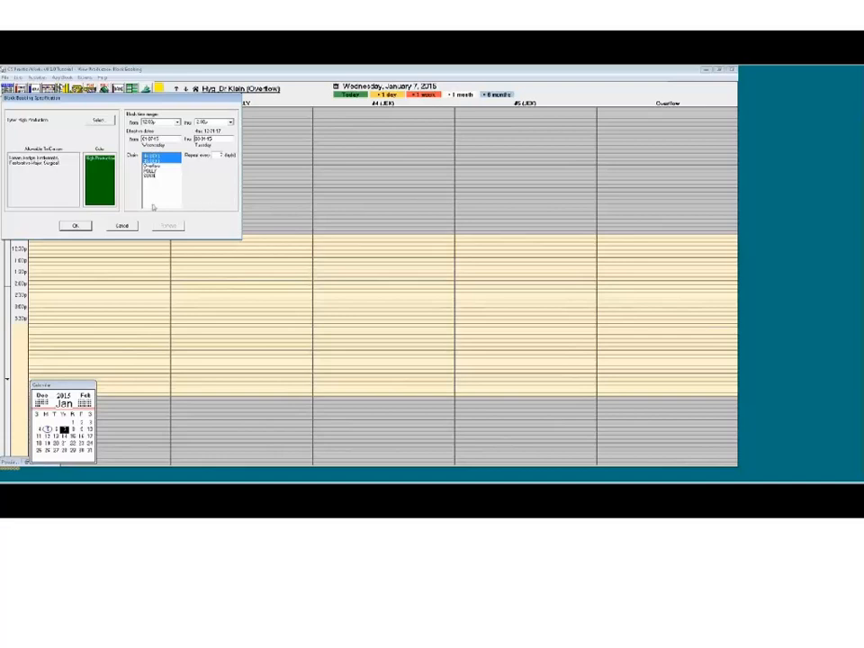
left_click(75, 225)
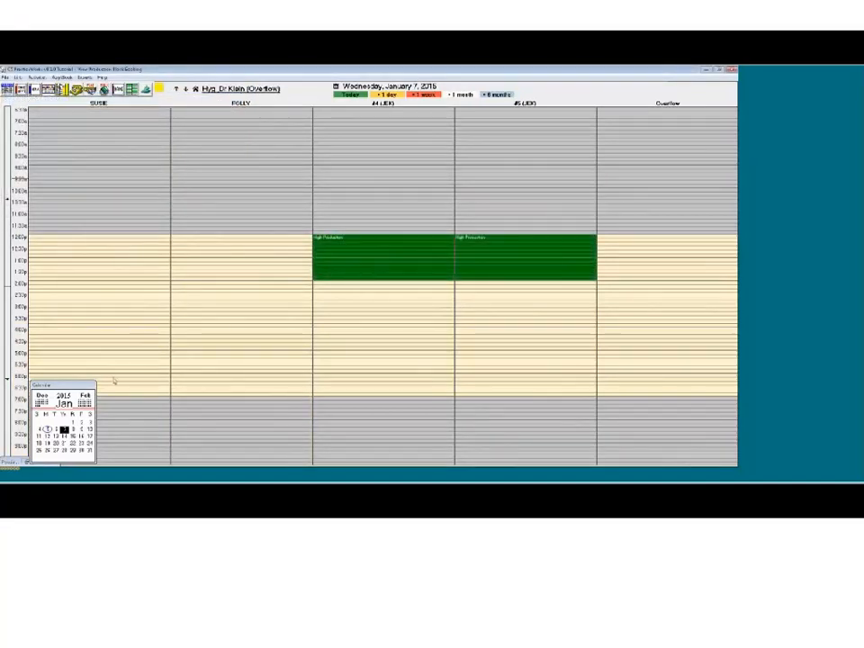
Step: Go to Monday, January 5 in the book and bring up the appointment options menu
left_click(61, 442)
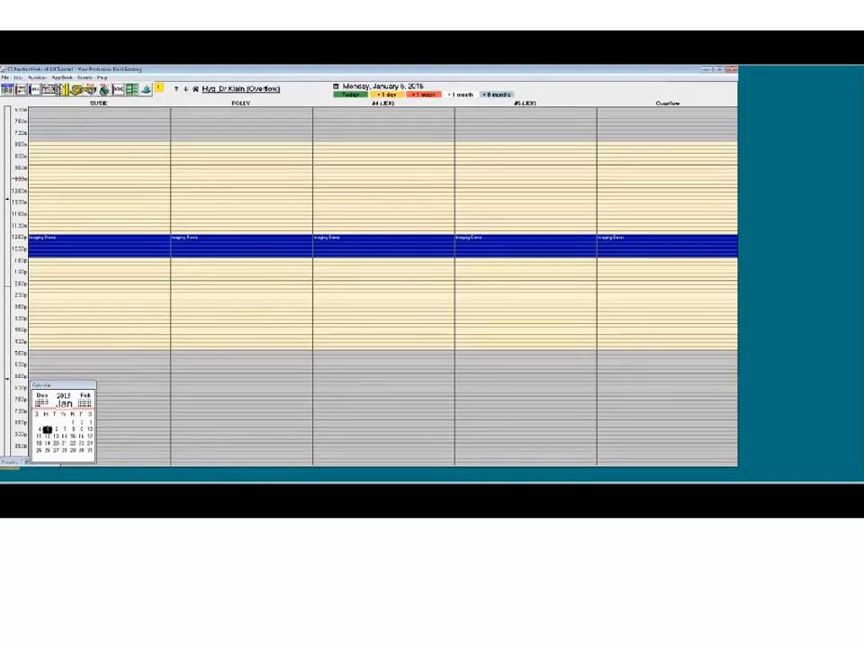
left_click(32, 76)
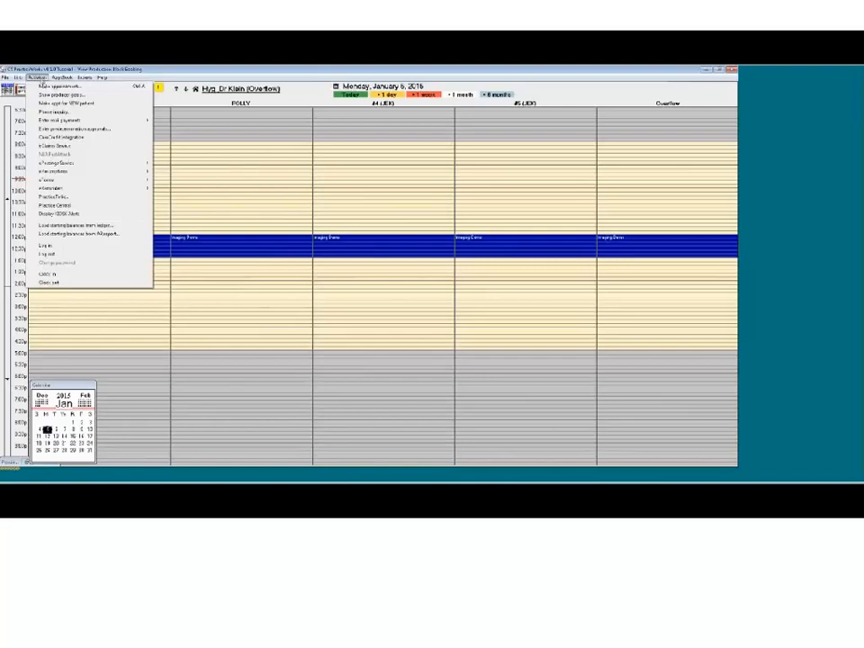